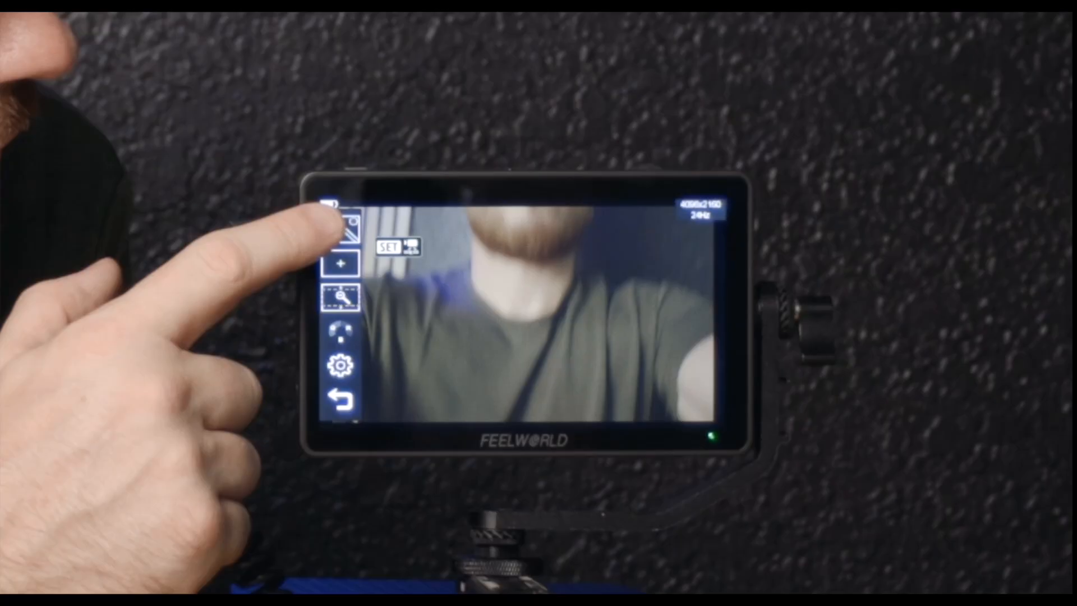
- Switch All Waves ON from the scopes toolbar to show vectorscope, waveform, histogram and audio meters
{"action": "left_click", "coordinate": [346, 219]}
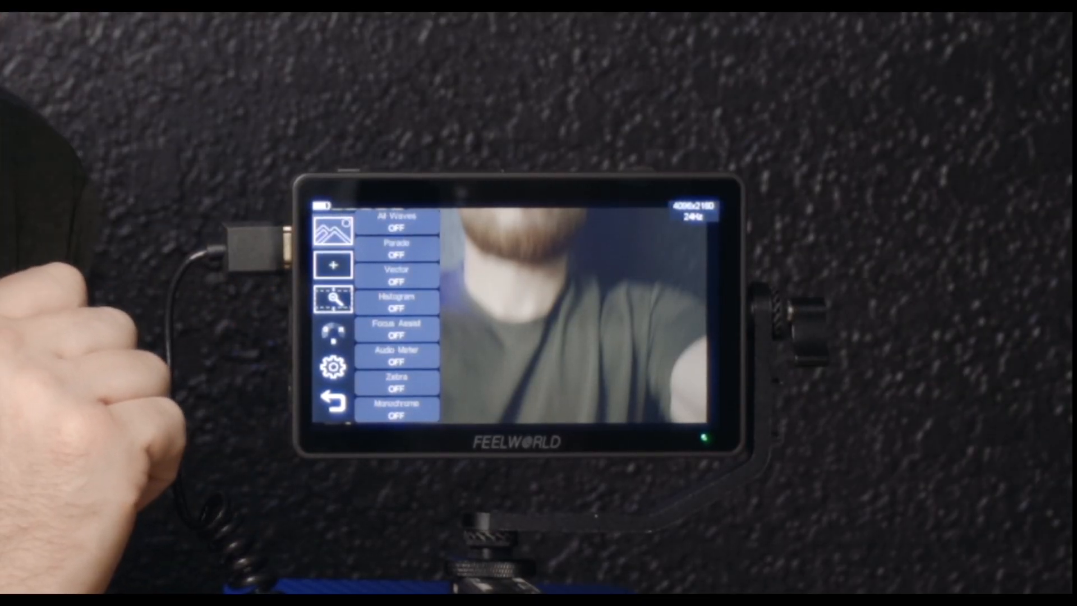
{"action": "left_click", "coordinate": [398, 220]}
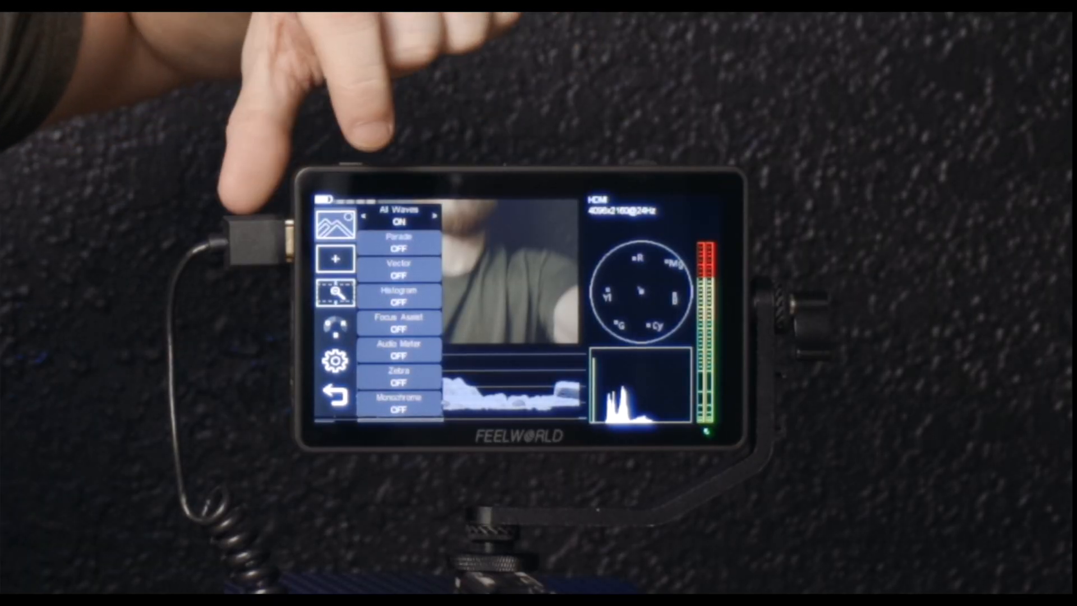